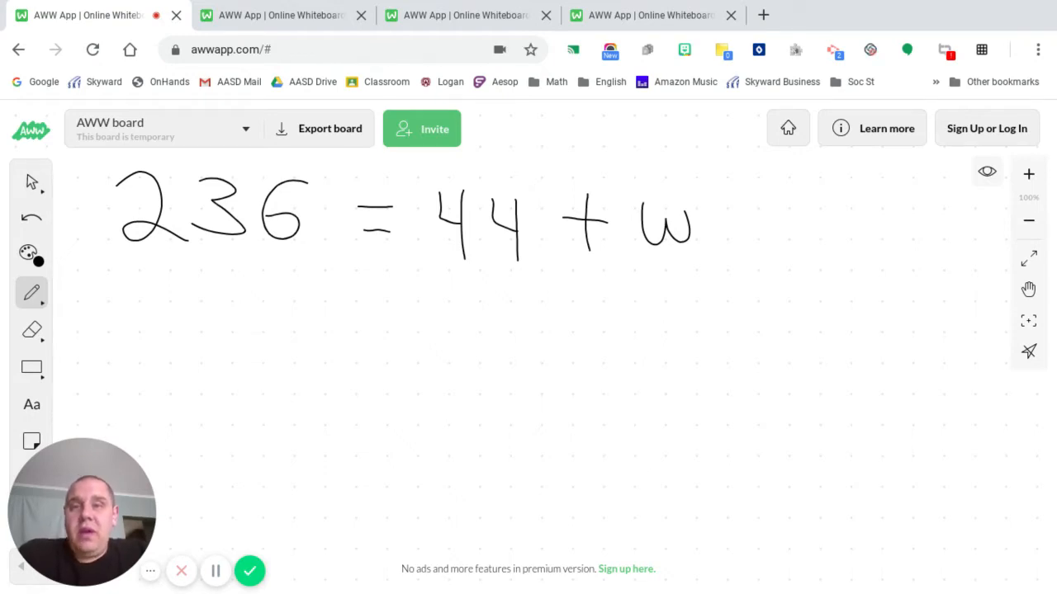
Write −44 under both sides of 236 = 44 + w and cross out the cancelling 44s
left_click_drag(405, 315, 431, 316)
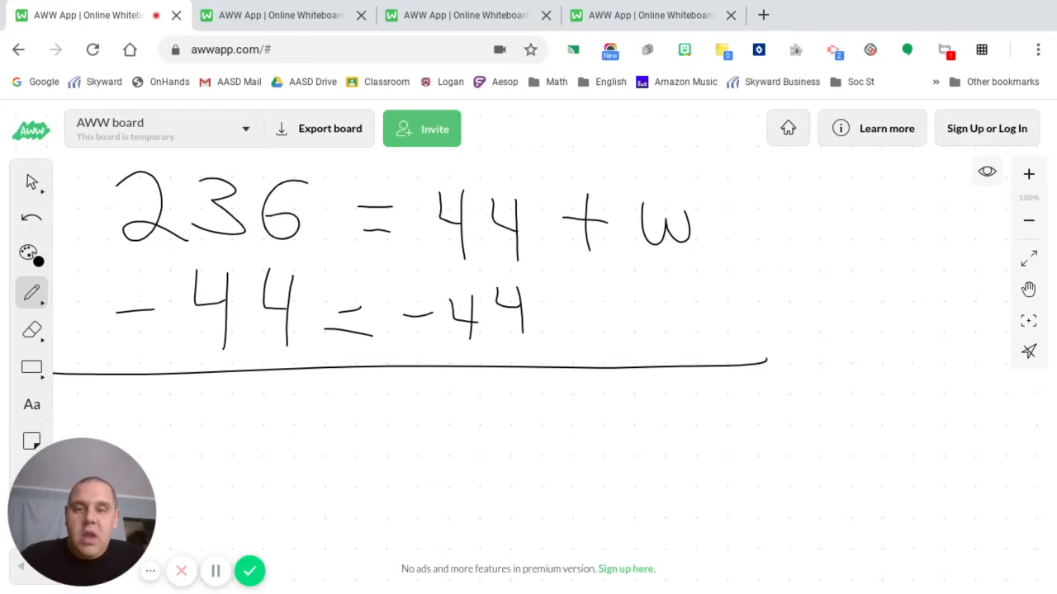
left_click_drag(449, 201, 520, 350)
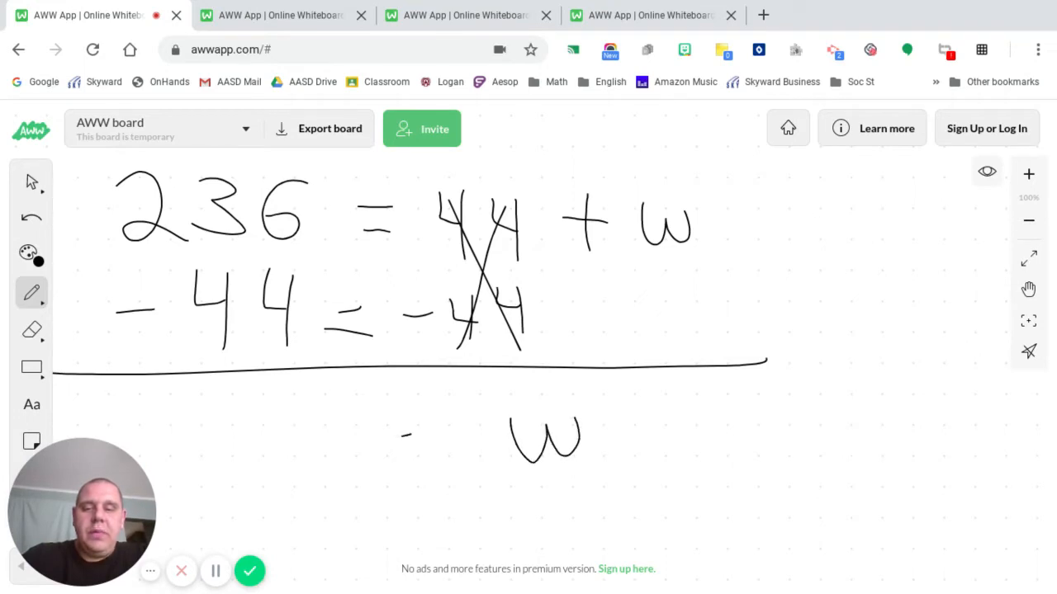
Borrow from 236 and write the result 192 = w below the line
left_click_drag(371, 459, 405, 454)
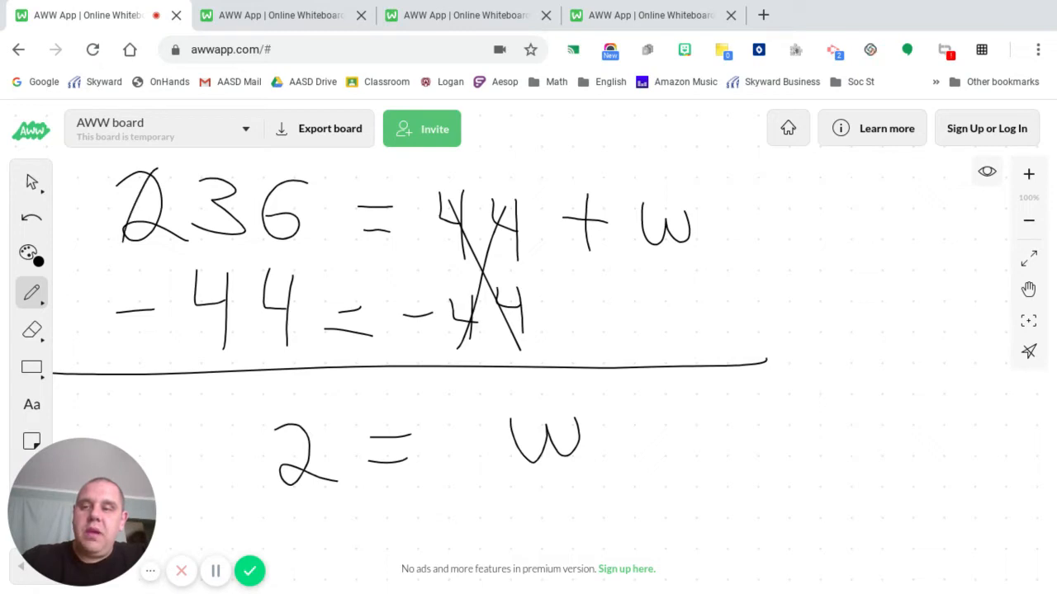
left_click_drag(108, 181, 107, 162)
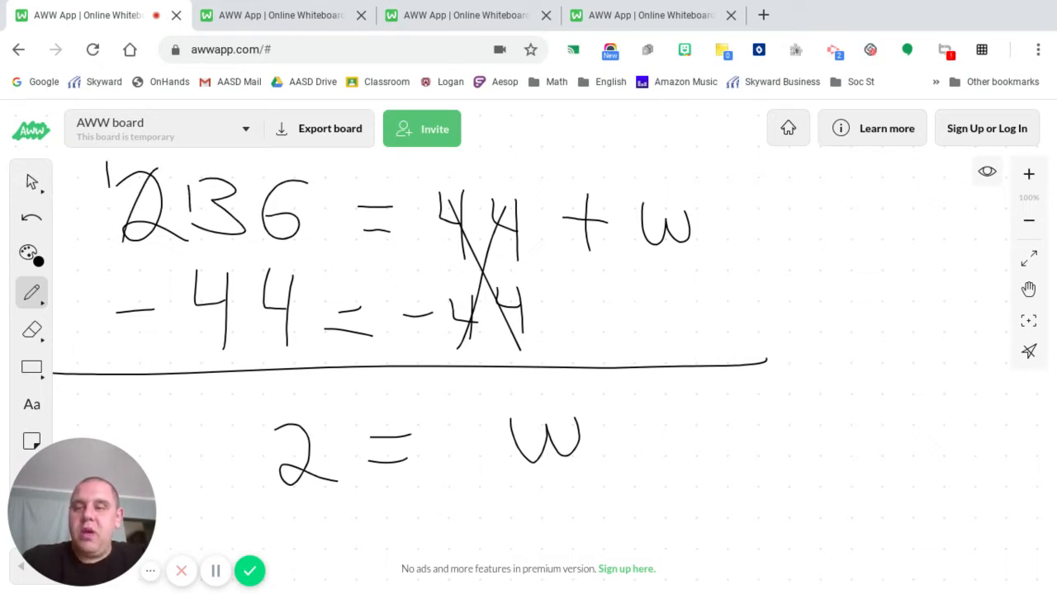
left_click_drag(231, 413, 207, 445)
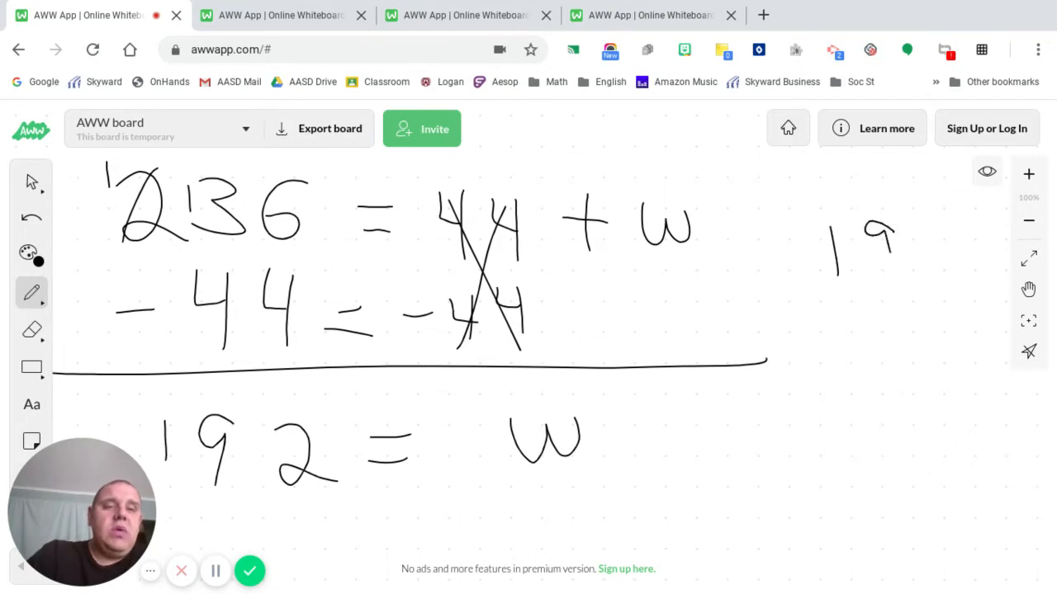
Write the check 192 + 44 = 236 beside the equation, dismissing the save reminder
left_click_drag(905, 239, 958, 272)
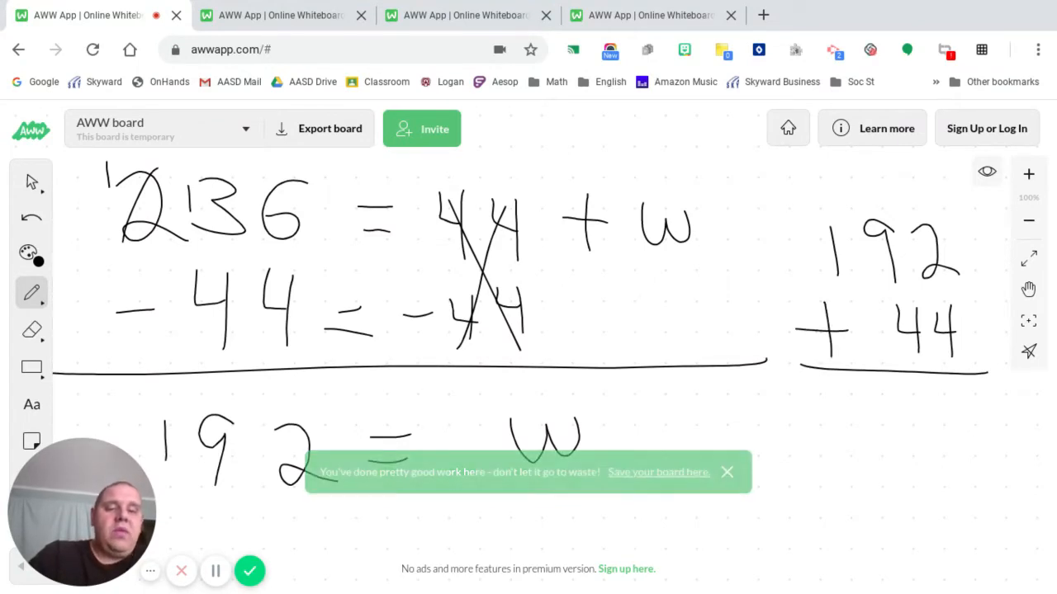
left_click(726, 472)
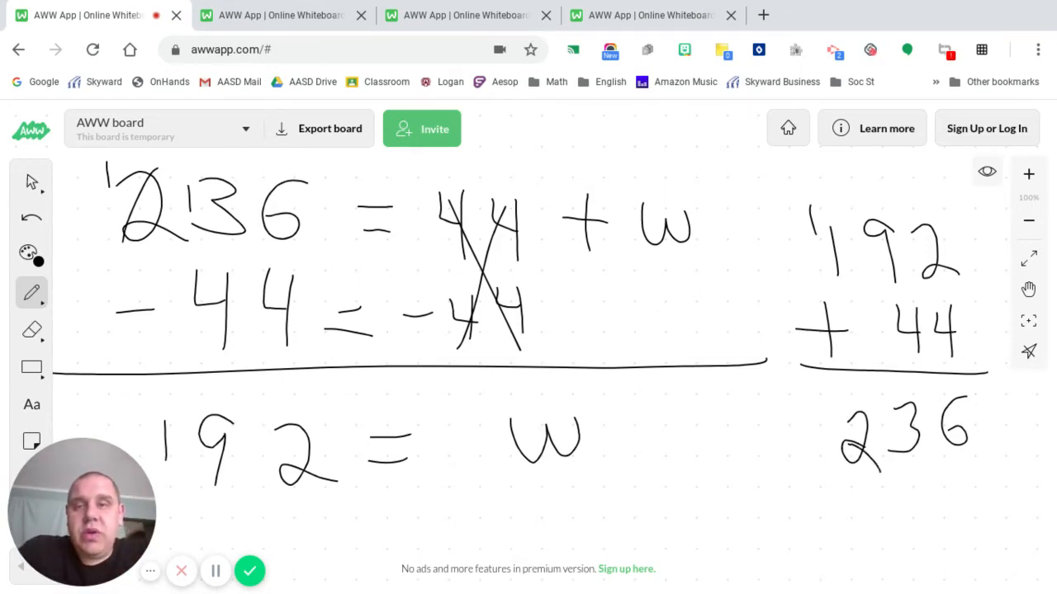
left_click_drag(278, 401, 626, 398)
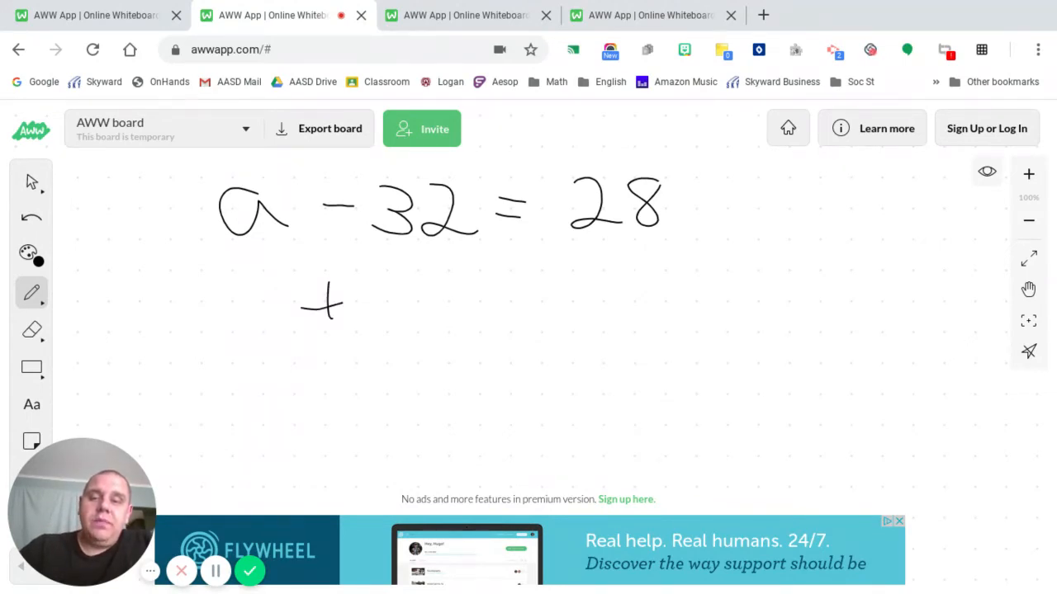
Write +32 under both sides of a − 32 = 28 and cancel the 32s
left_click_drag(363, 297, 475, 311)
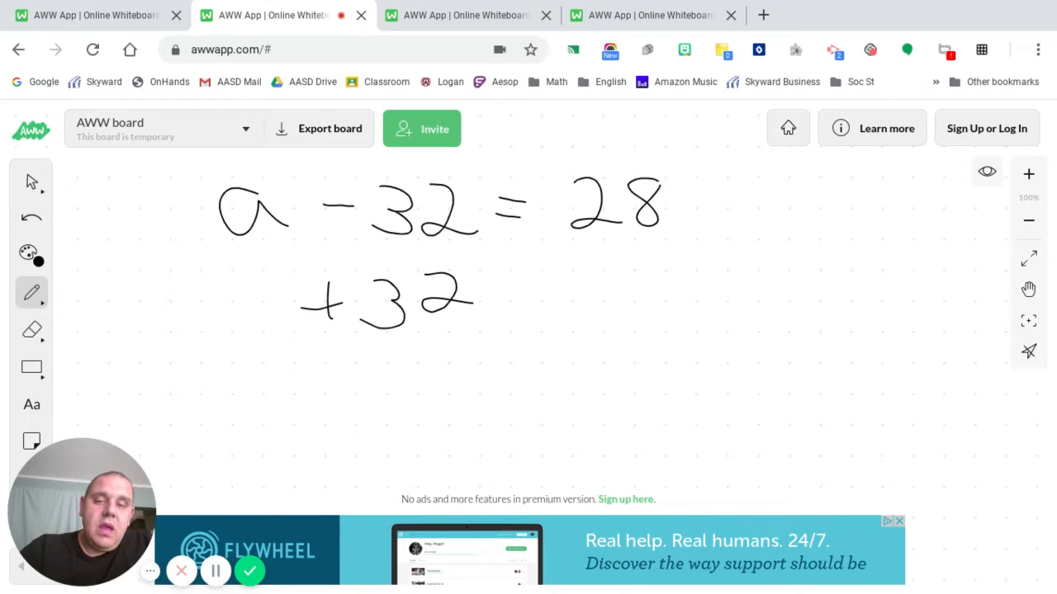
left_click_drag(487, 281, 544, 264)
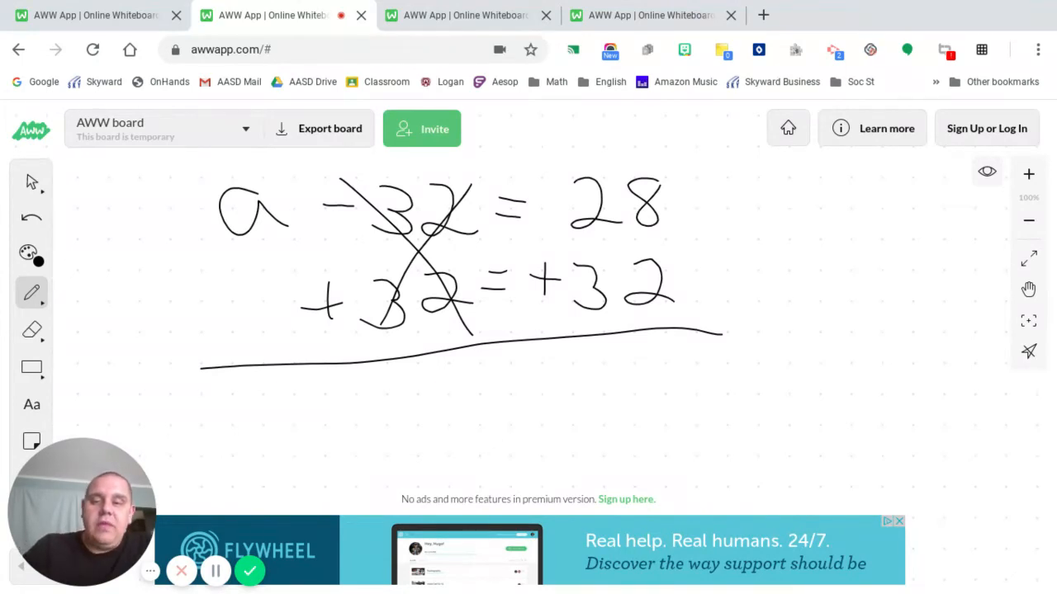
Write the answer a = 60 with the carry, then start the 60 − 32 check
left_click_drag(310, 401, 371, 429)
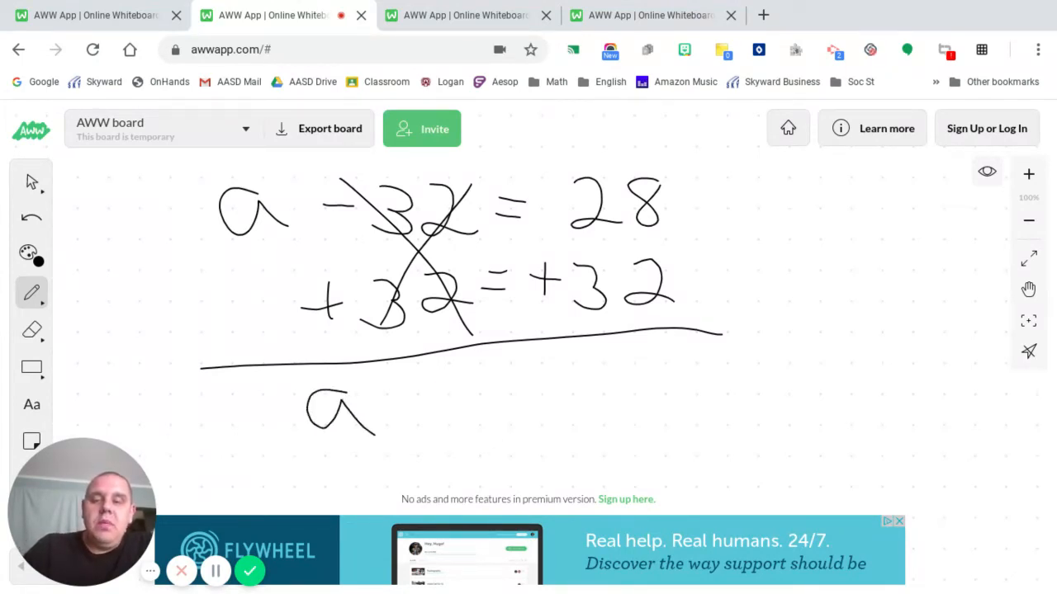
left_click_drag(459, 387, 495, 405)
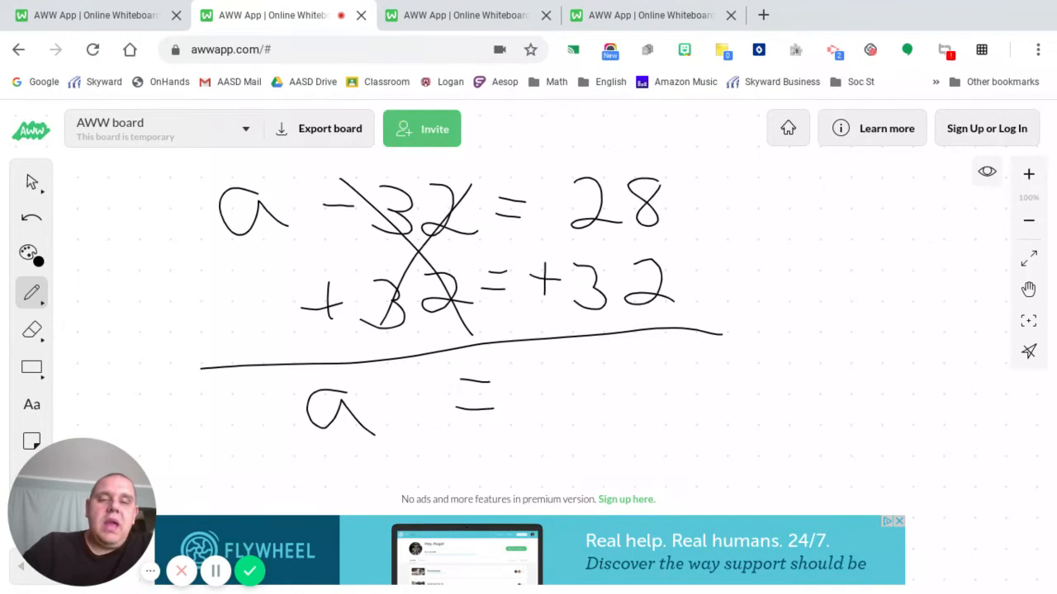
left_click_drag(635, 380, 644, 420)
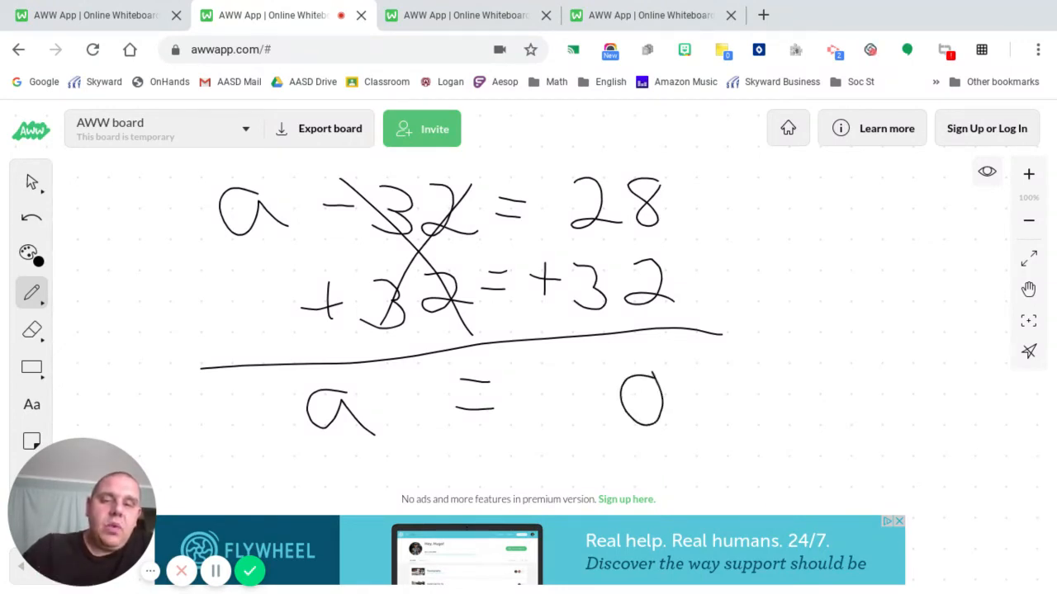
left_click_drag(562, 145, 563, 180)
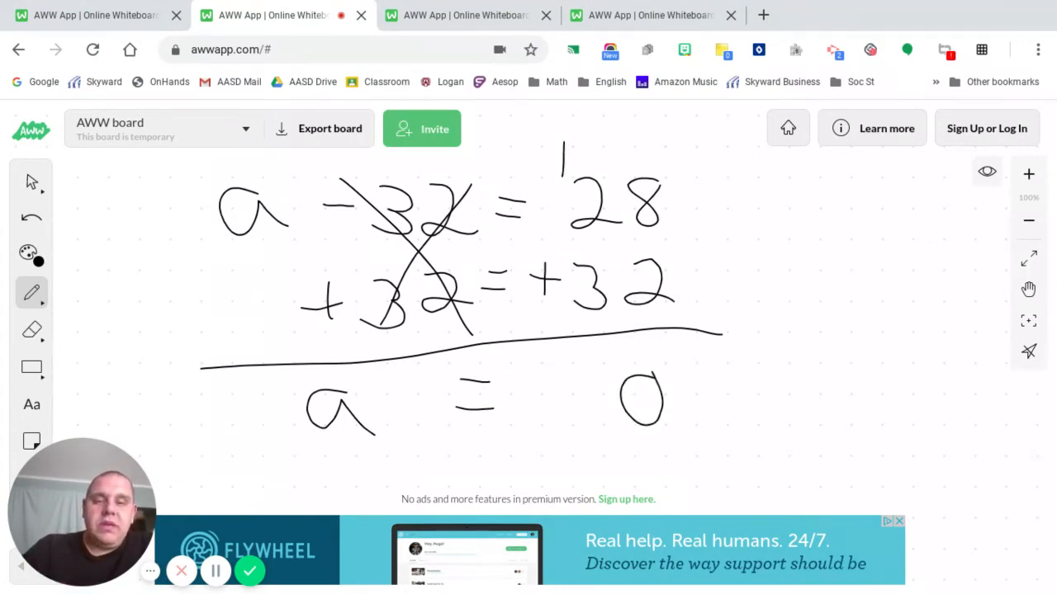
left_click_drag(594, 380, 565, 421)
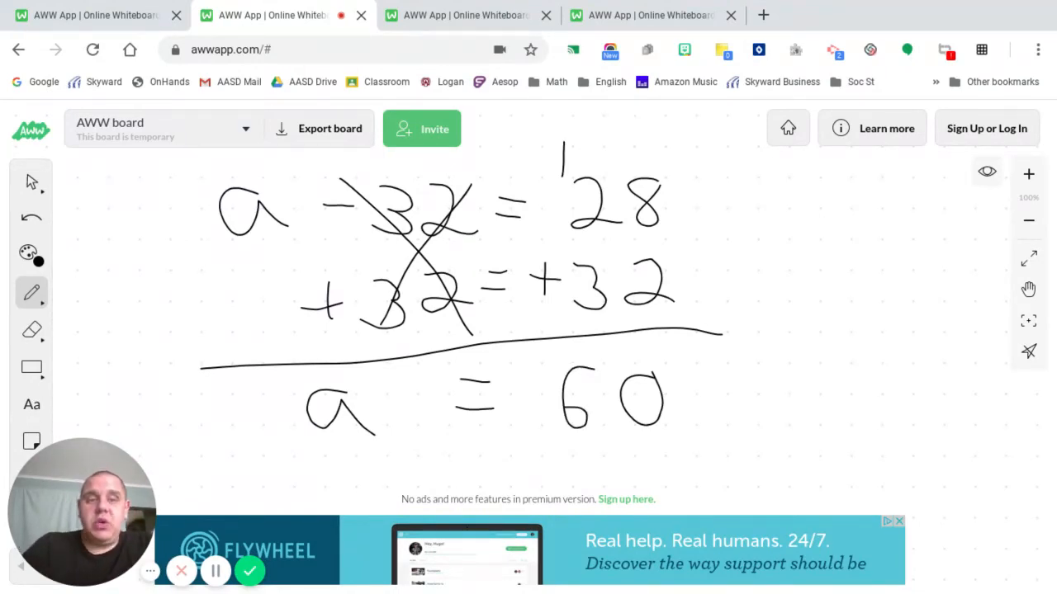
left_click_drag(855, 228, 924, 281)
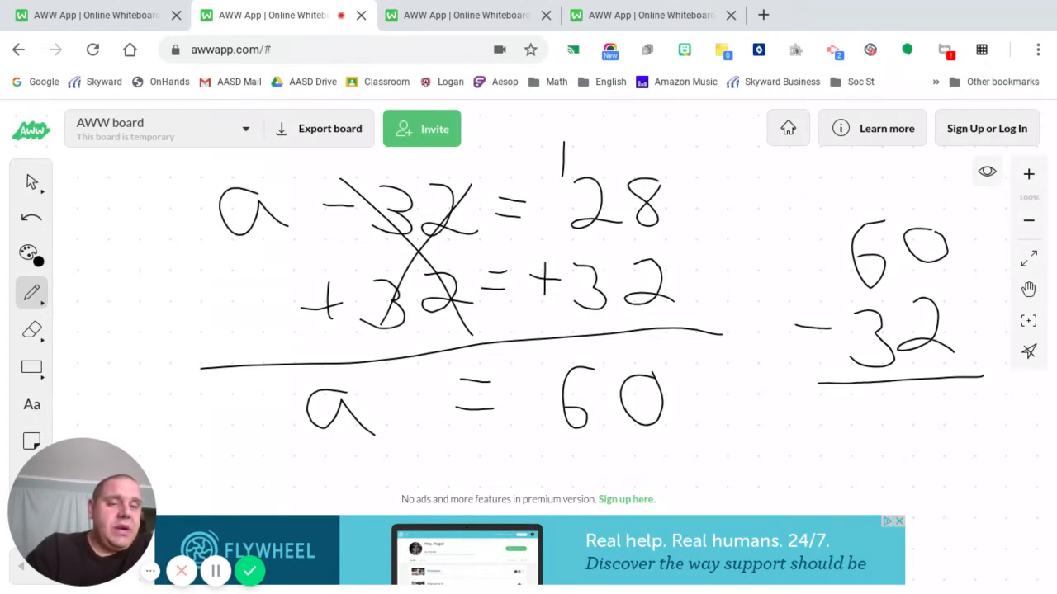
Regroup the tens in 60 and write the difference 28 below the check line
left_click_drag(885, 218, 852, 294)
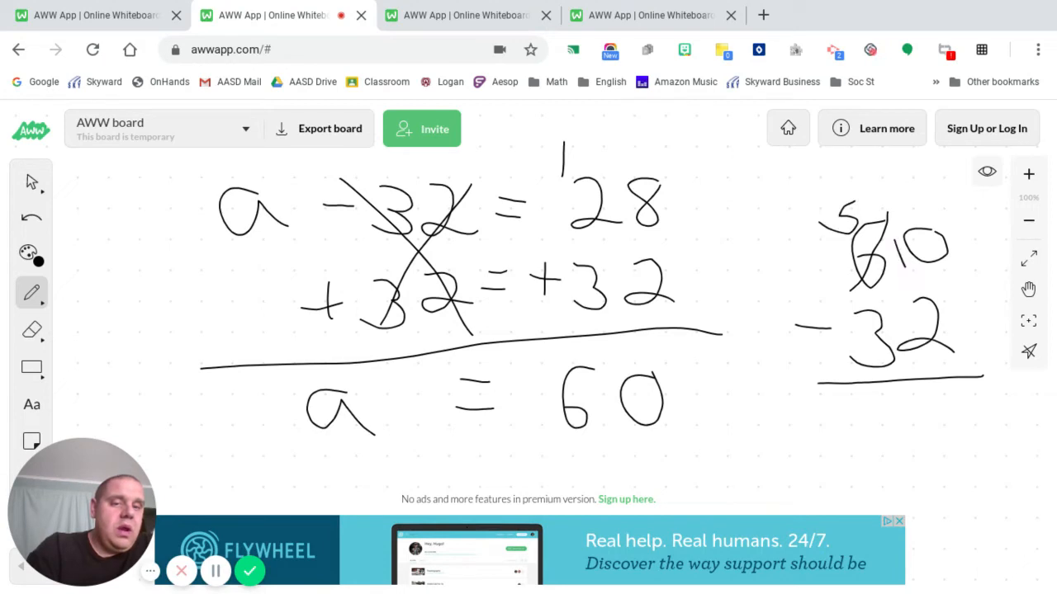
left_click_drag(941, 404, 933, 446)
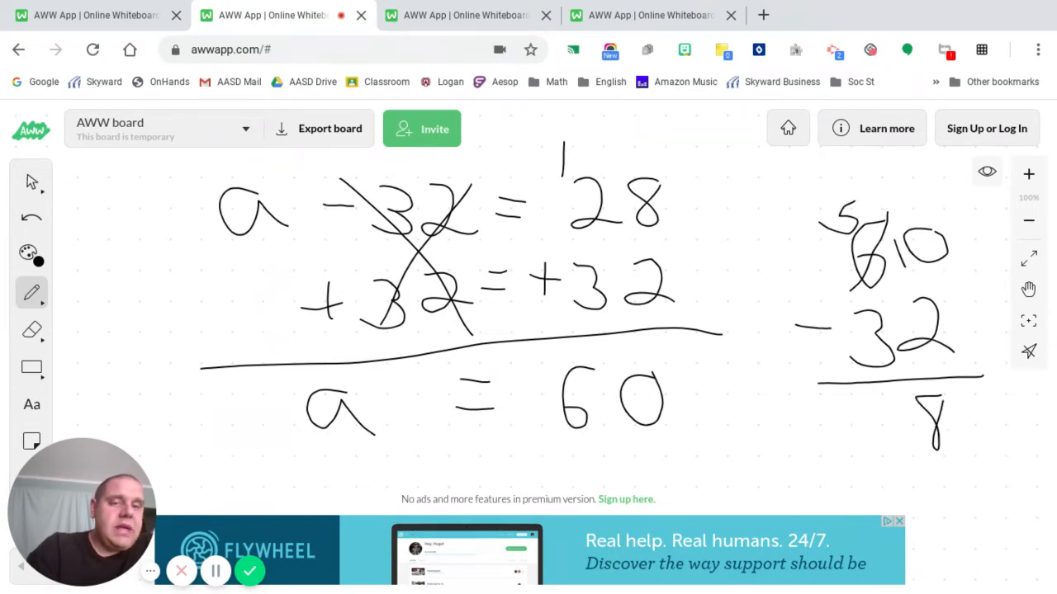
left_click_drag(872, 404, 895, 449)
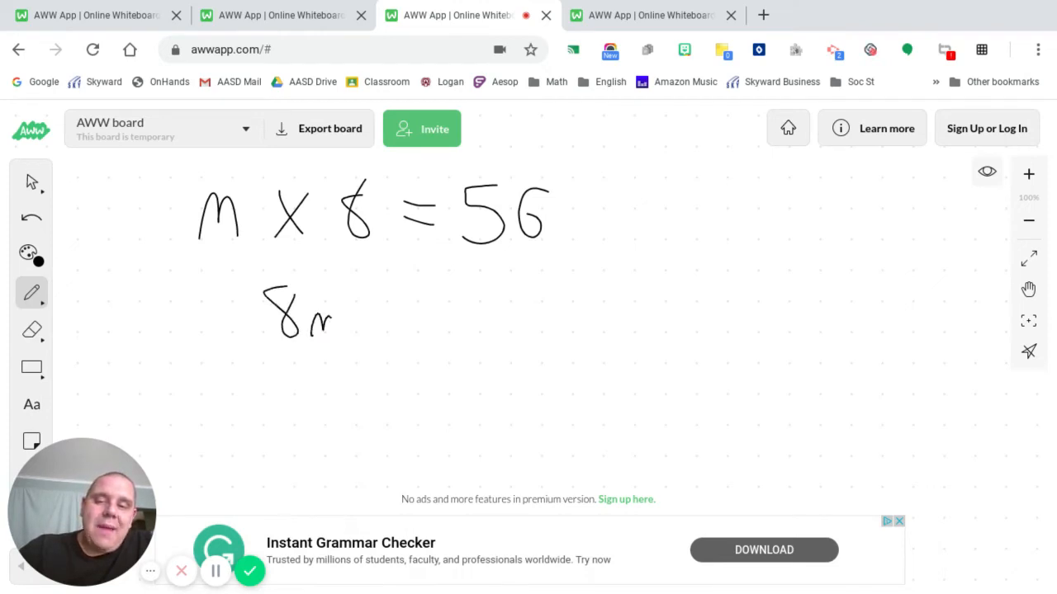
Write 8m = 56, divide both sides by 8 cancelling the 8s, and begin m = below
left_click_drag(314, 313, 446, 314)
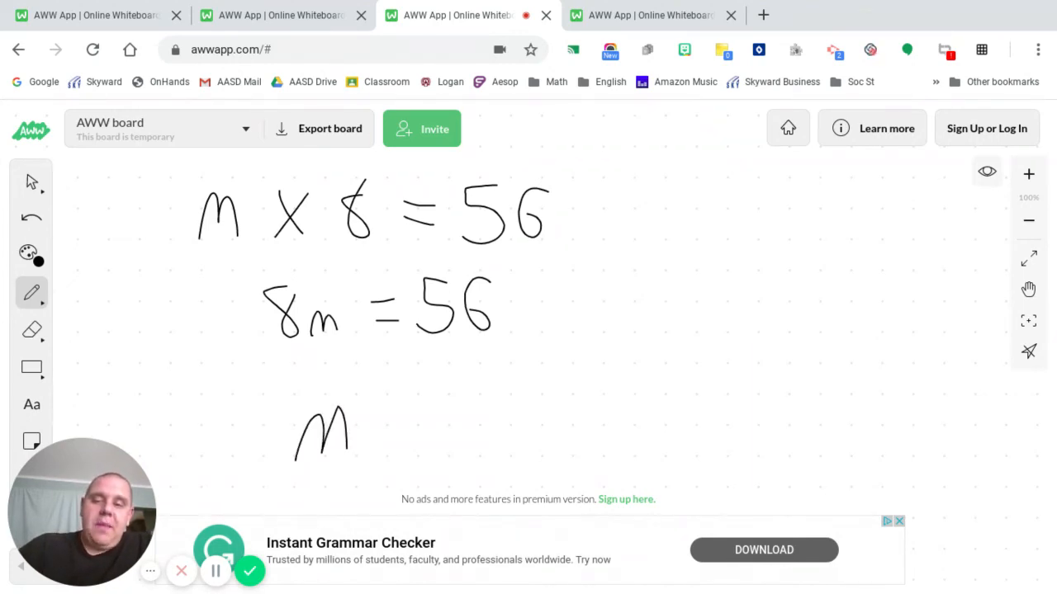
left_click_drag(367, 429, 400, 438)
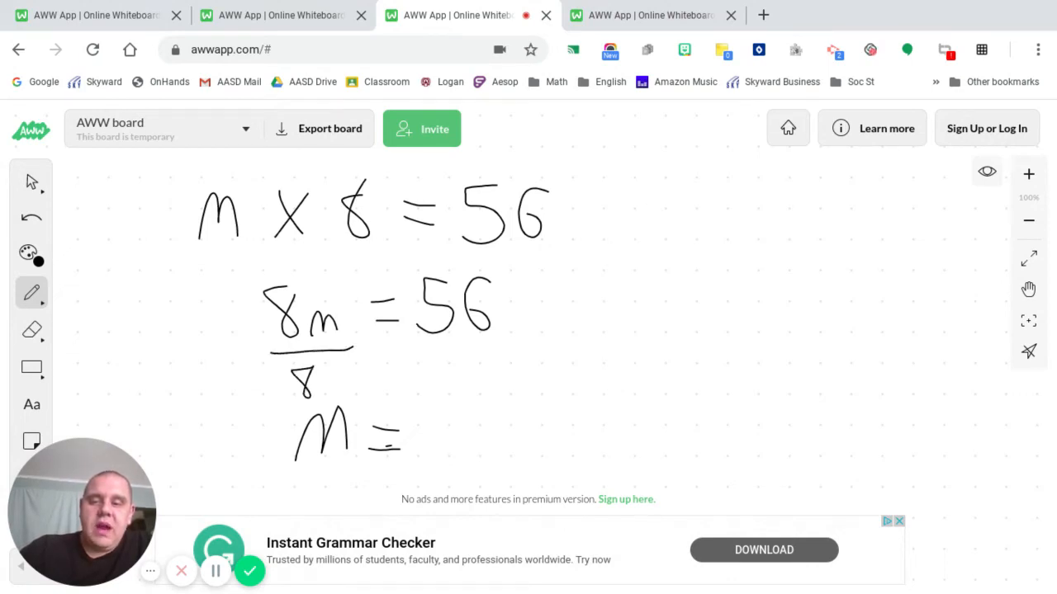
left_click_drag(416, 350, 512, 350)
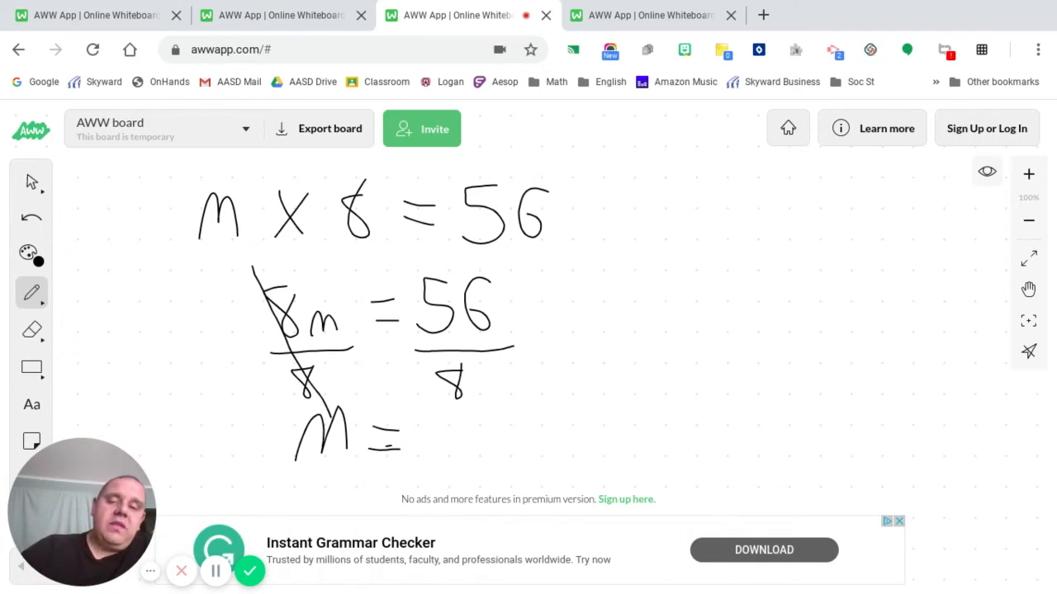
left_click_drag(443, 421, 421, 462)
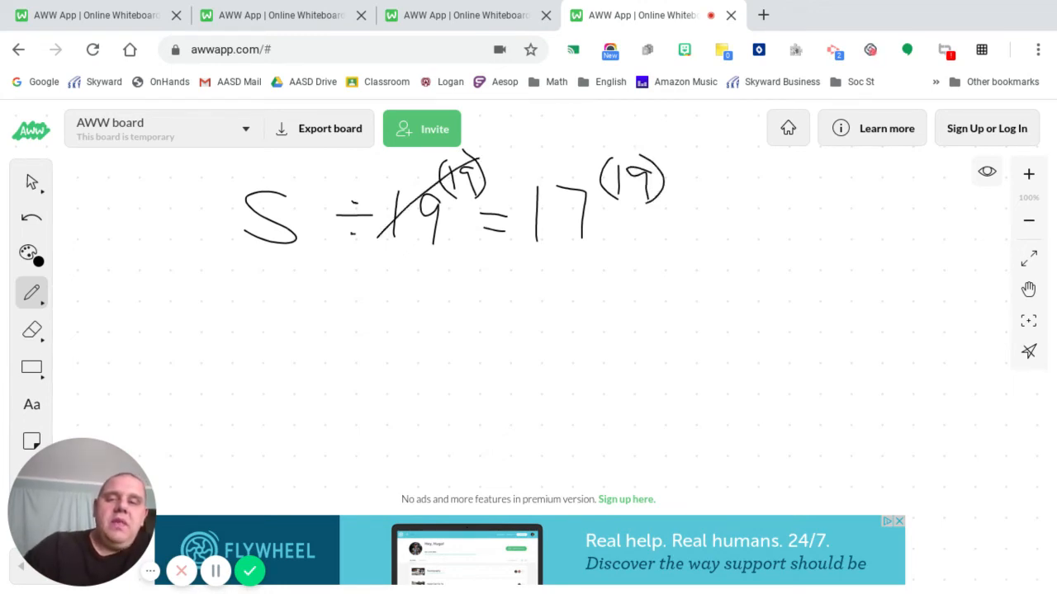
Write s = 323 on the line beneath s ÷ 19 = 17
left_click_drag(360, 294, 355, 364)
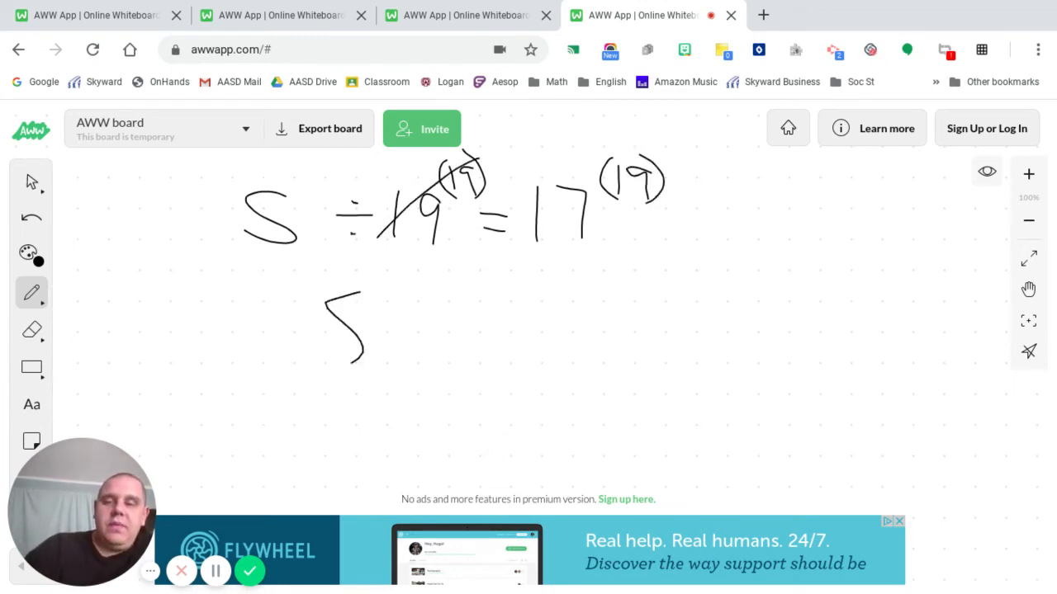
left_click_drag(393, 310, 442, 331)
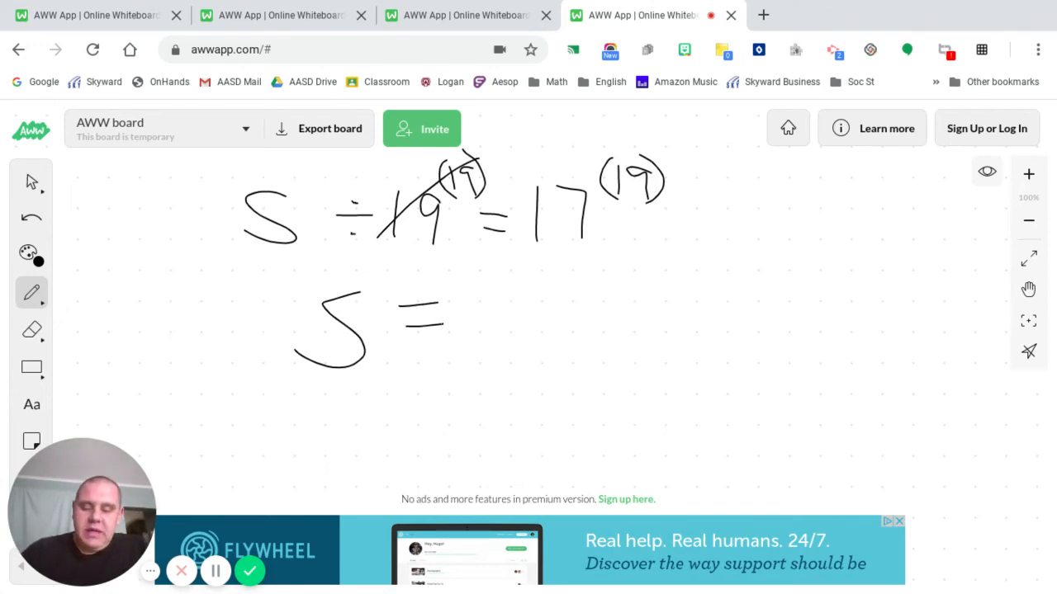
left_click_drag(492, 281, 495, 333)
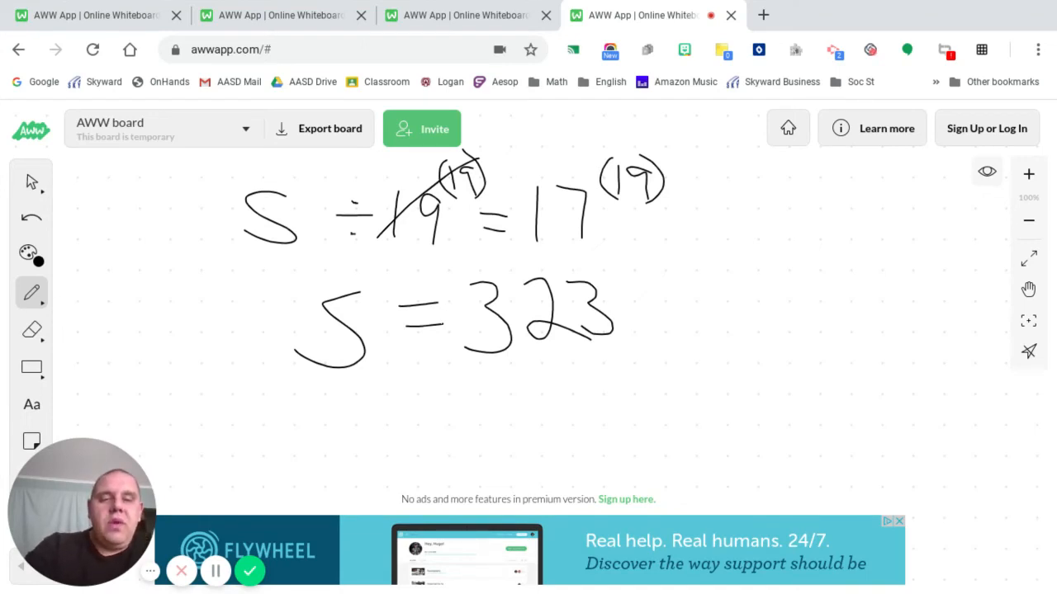
Write 323 on the right inside a long-division bracket with divisor 19
left_click_drag(801, 264, 867, 298)
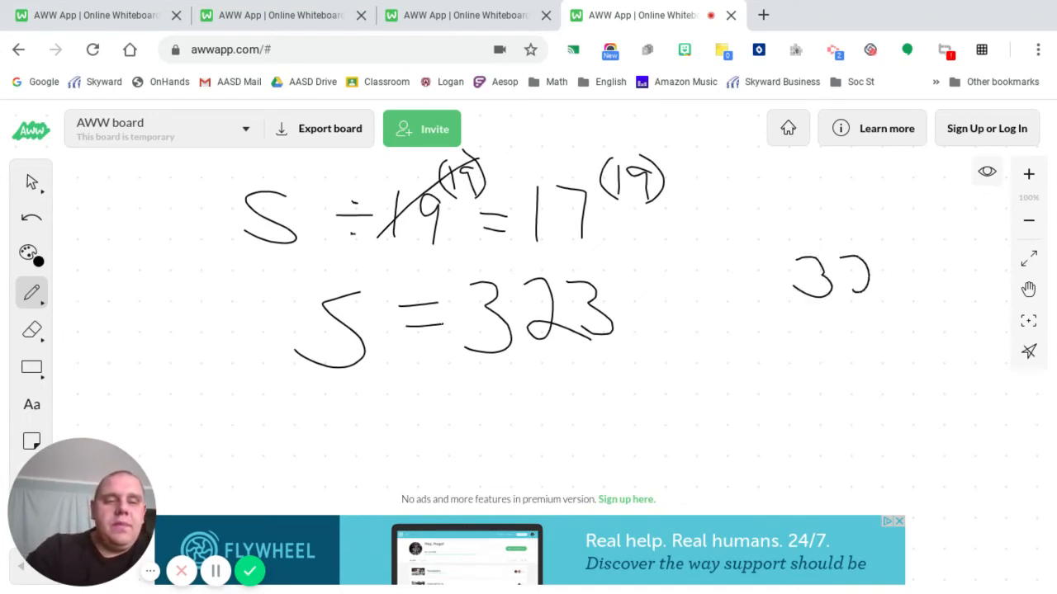
left_click_drag(866, 272, 927, 284)
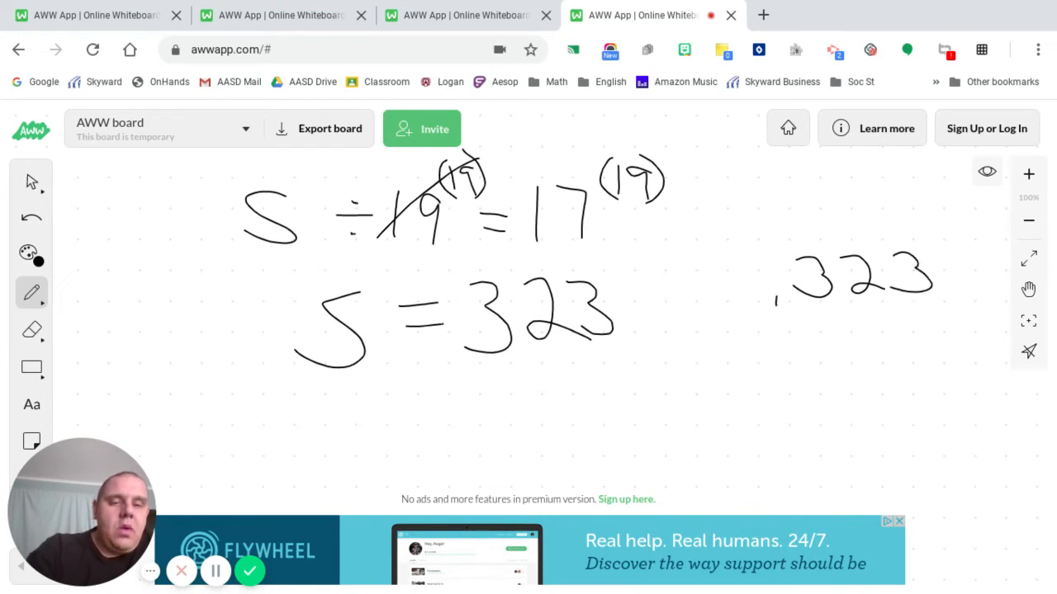
left_click_drag(776, 314, 937, 227)
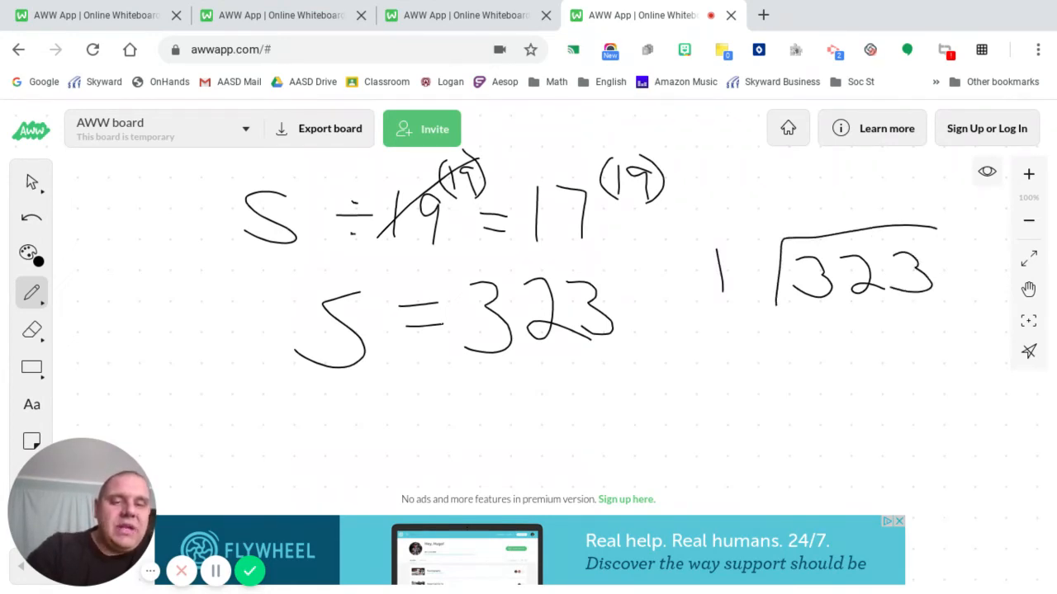
left_click_drag(718, 256, 751, 294)
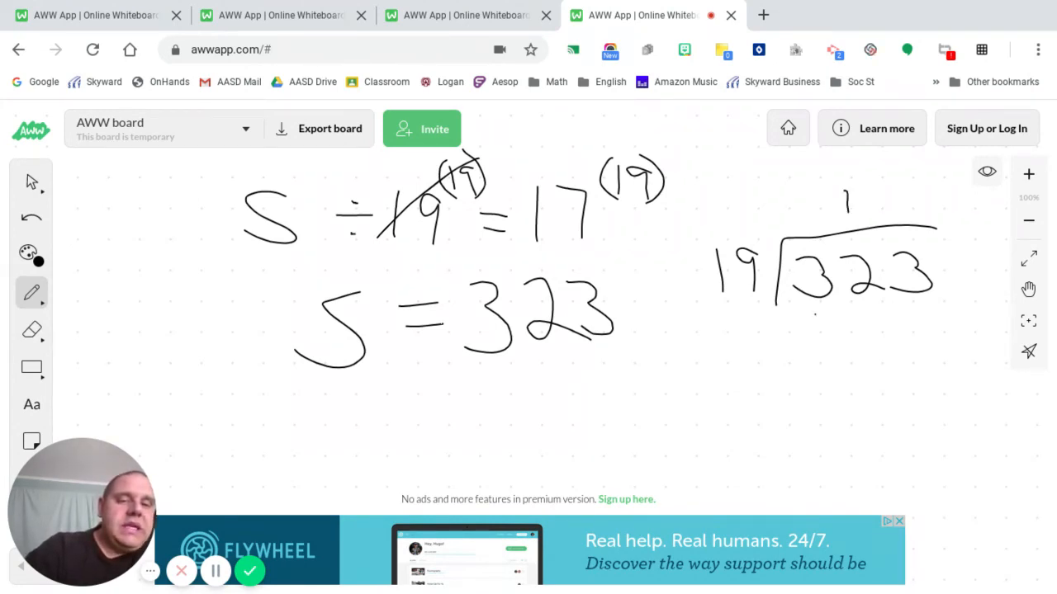
Subtract 19 from 32, bring down to 133, and finish quotient 17 with 133 under 133
left_click_drag(805, 314, 888, 360)
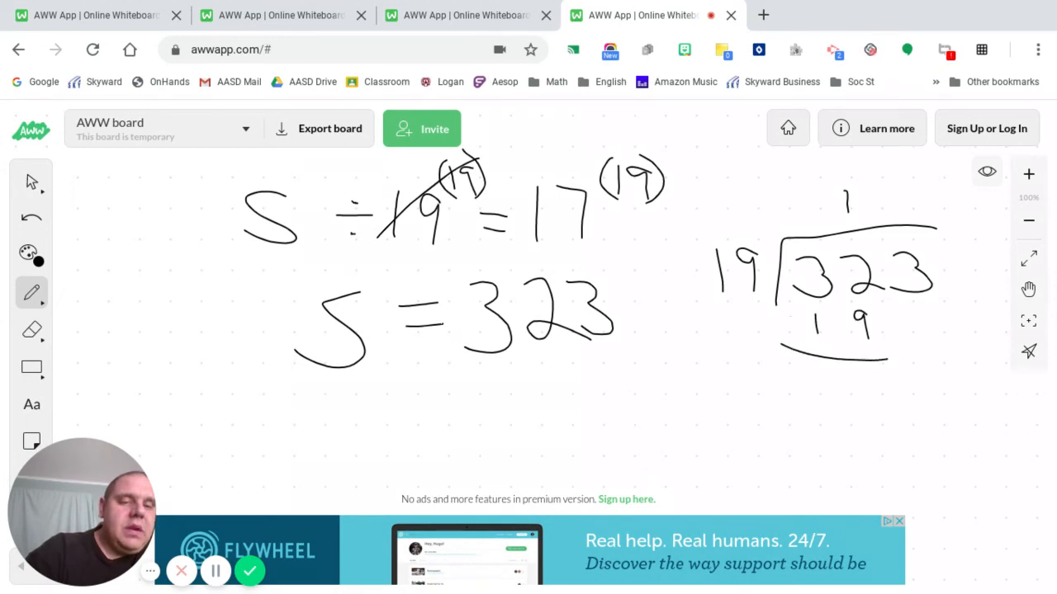
left_click_drag(768, 327, 793, 320)
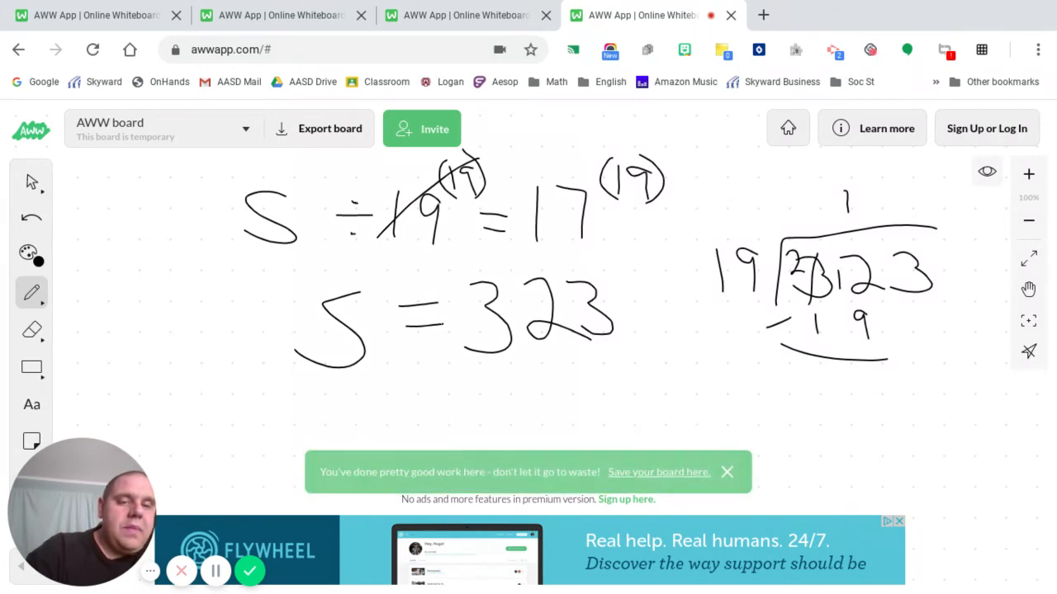
left_click_drag(838, 379, 875, 413)
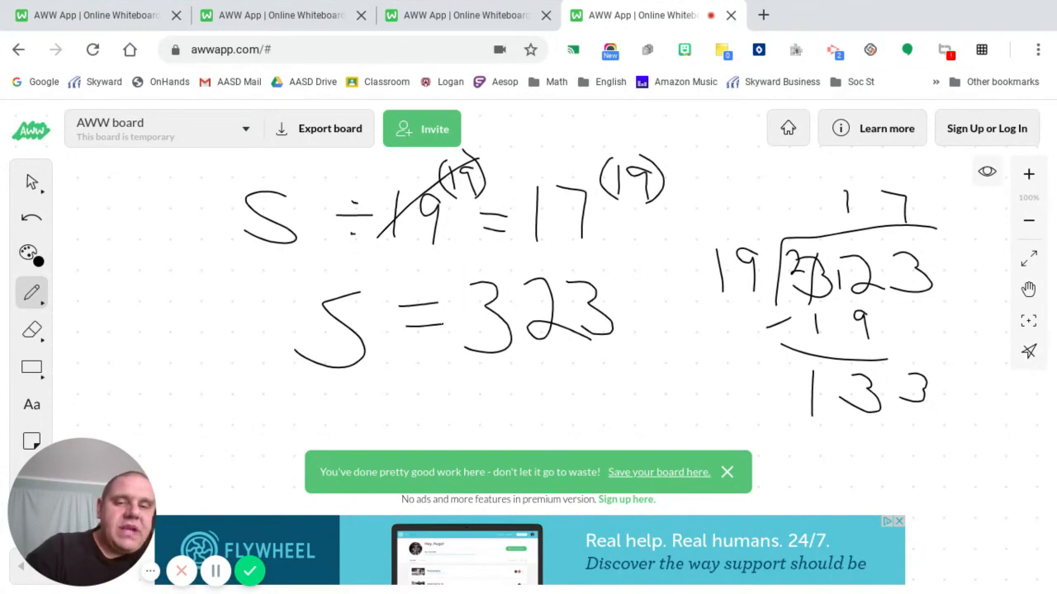
left_click_drag(817, 429, 819, 454)
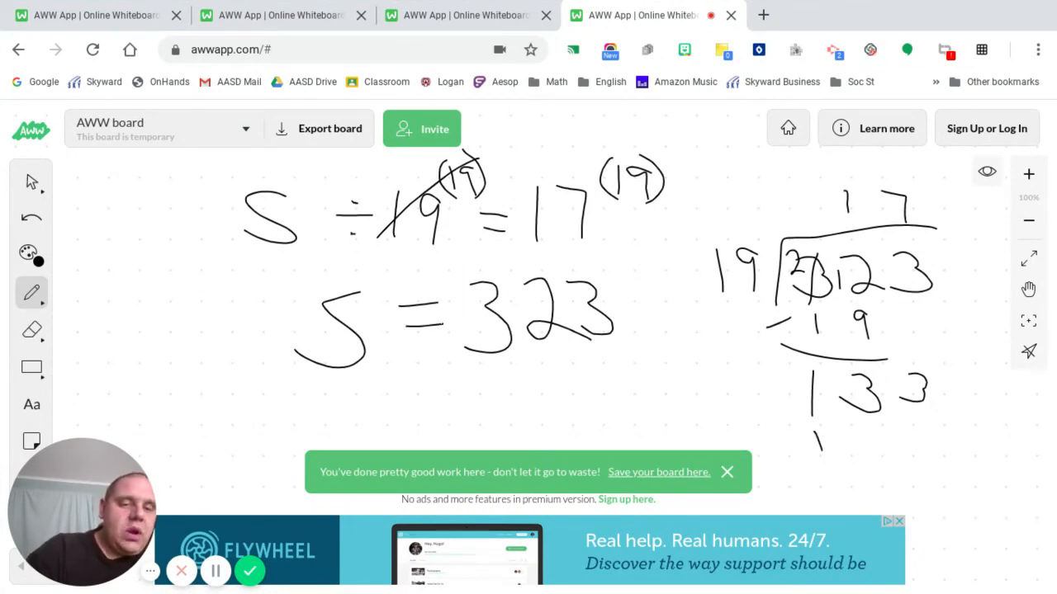
left_click_drag(825, 446, 925, 446)
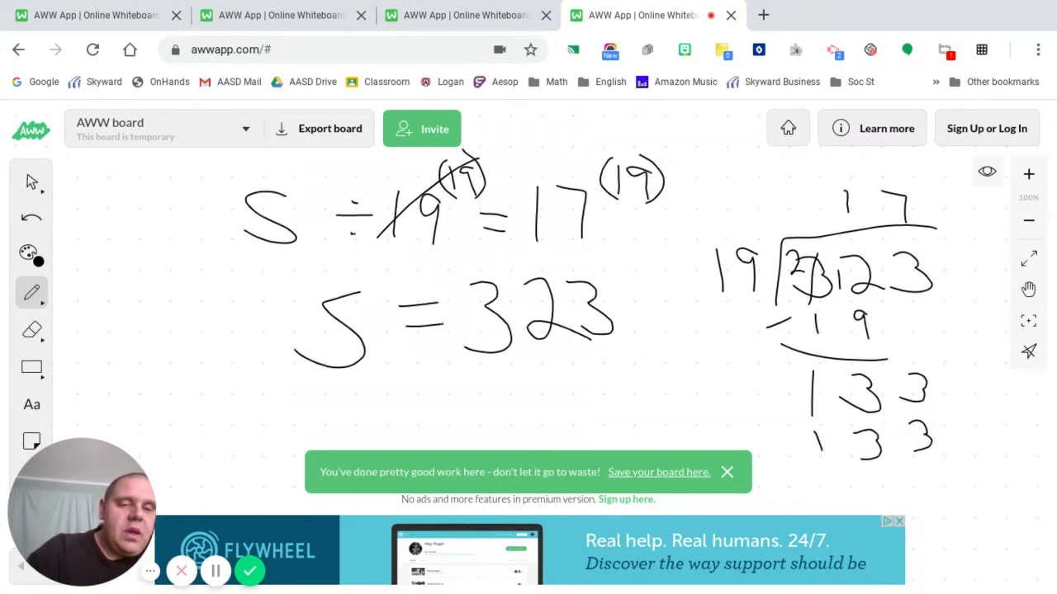
left_click(726, 473)
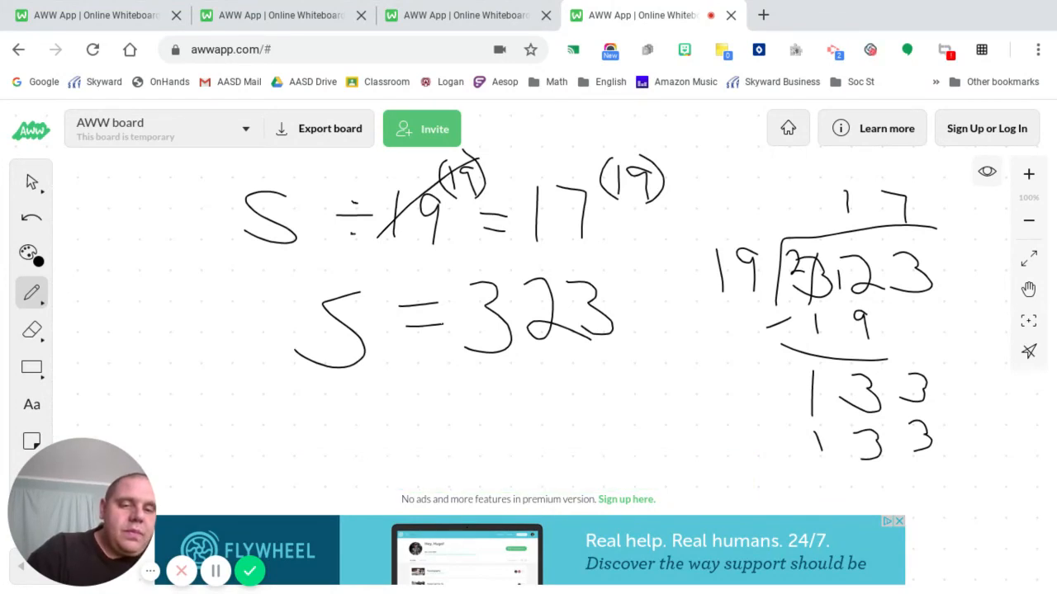